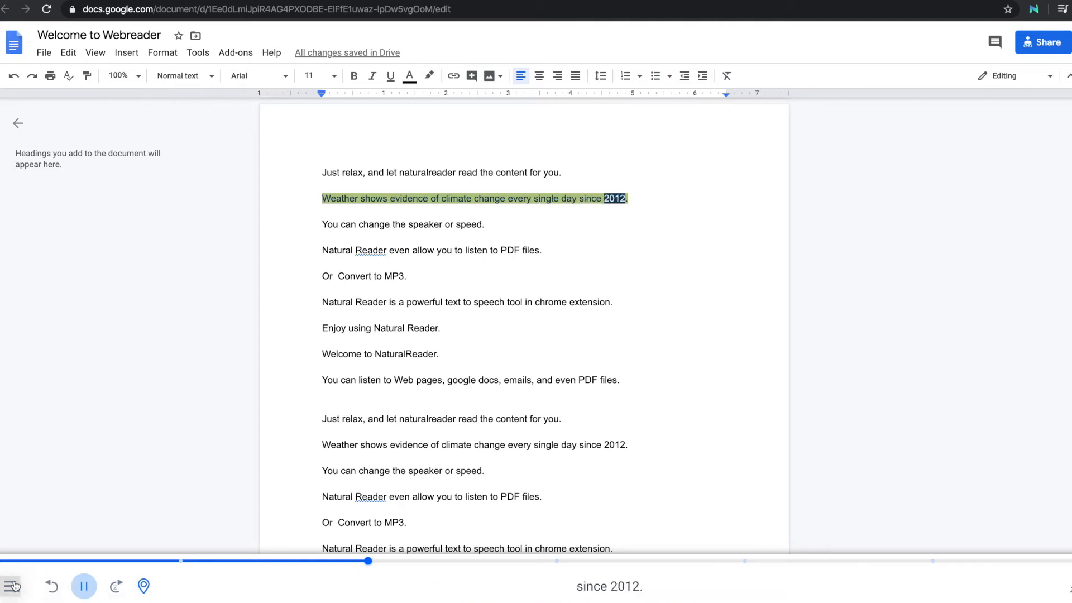
Try the Plus voices Joanna, Joey and Salli in Speaker settings, replacing Matthew
{"action": "left_click", "coordinate": [11, 586]}
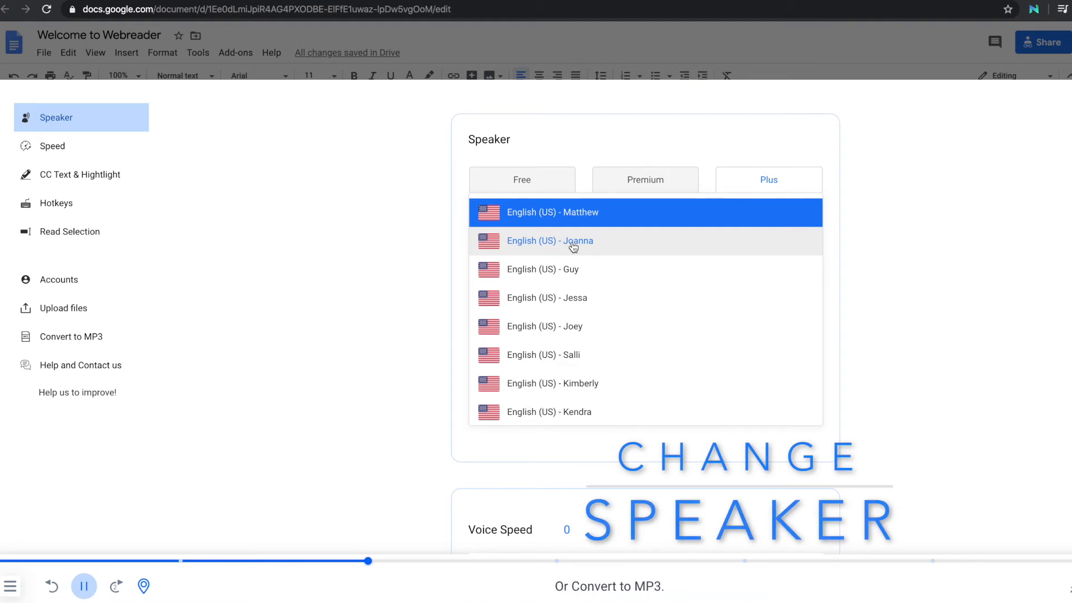
{"action": "left_click", "coordinate": [549, 240]}
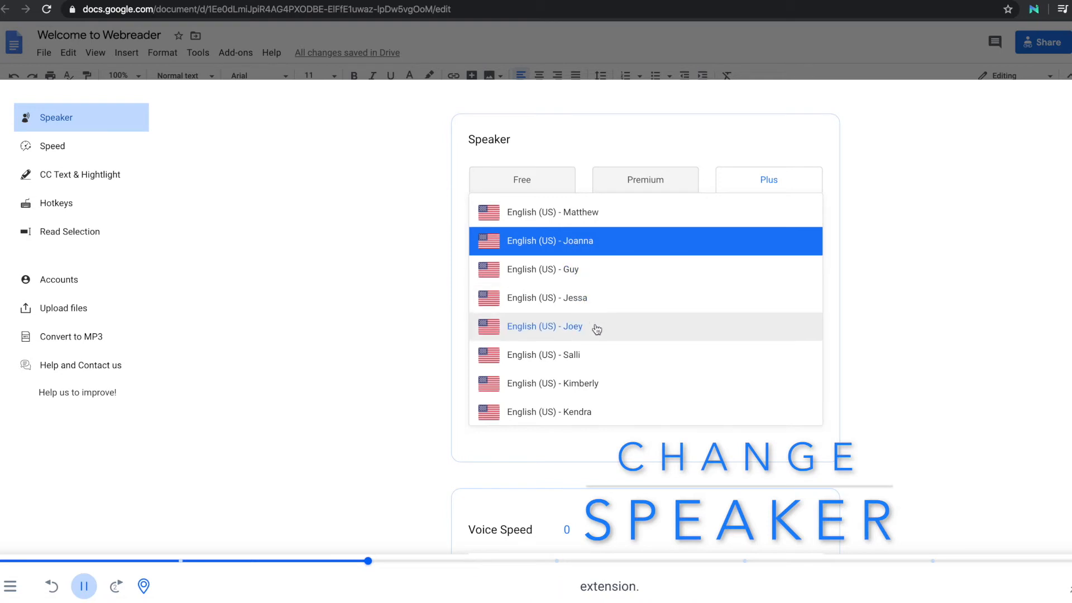
{"action": "left_click", "coordinate": [545, 326]}
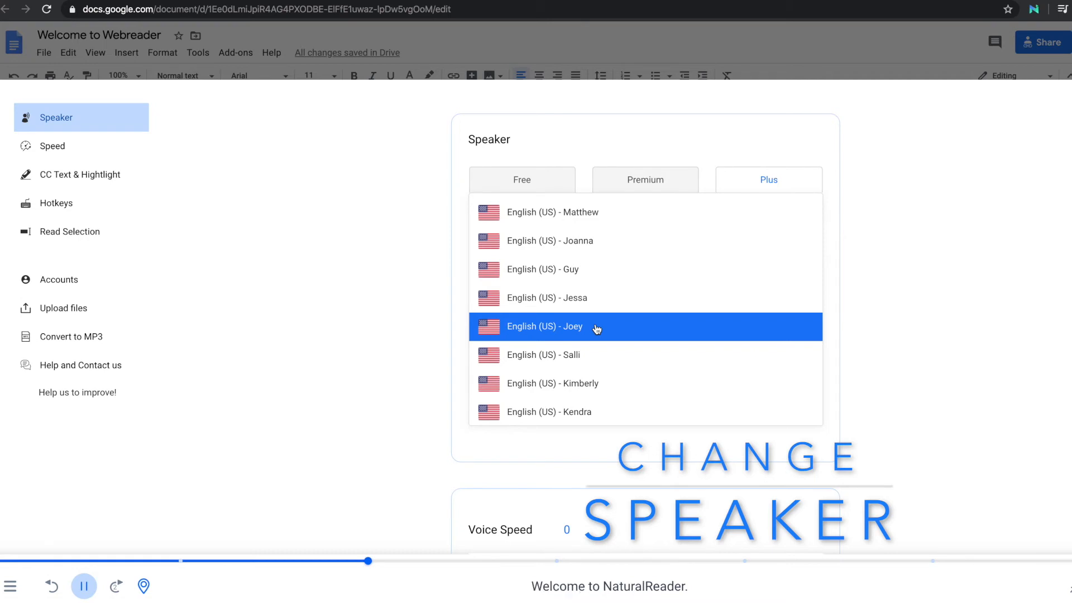
{"action": "mouse_move", "coordinate": [599, 368]}
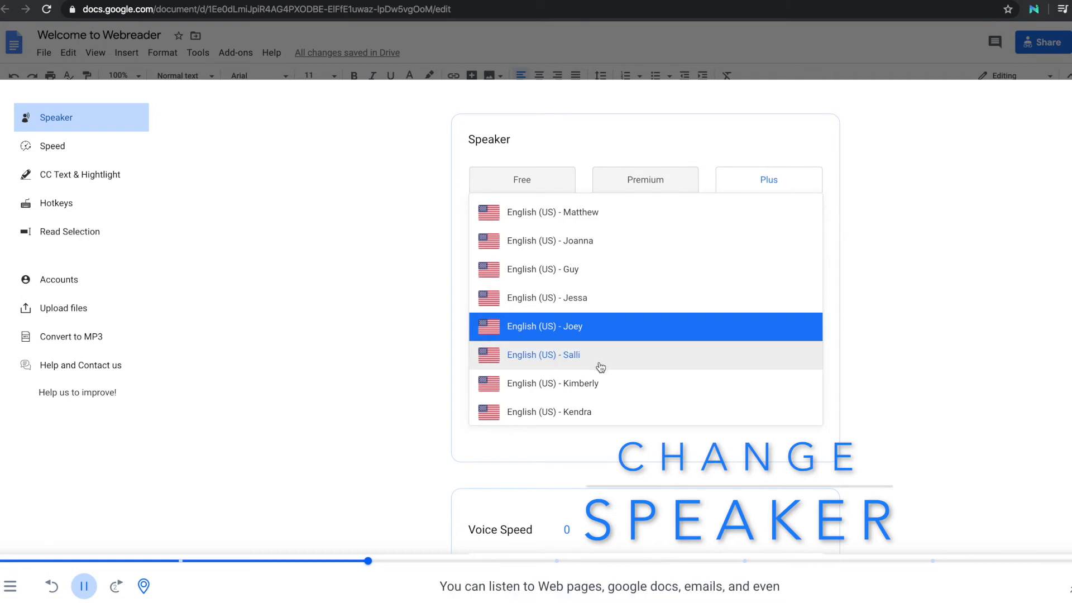
{"action": "left_click", "coordinate": [543, 353]}
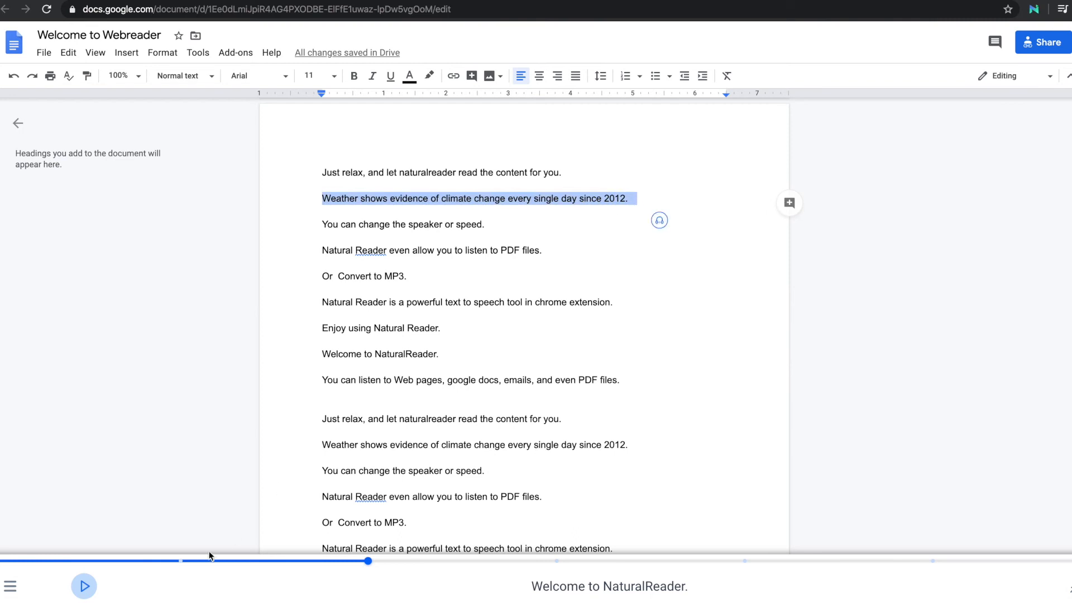
Read the selected 'Weather shows evidence…' climate-change sentence aloud in the new voice
{"action": "left_click", "coordinate": [83, 586]}
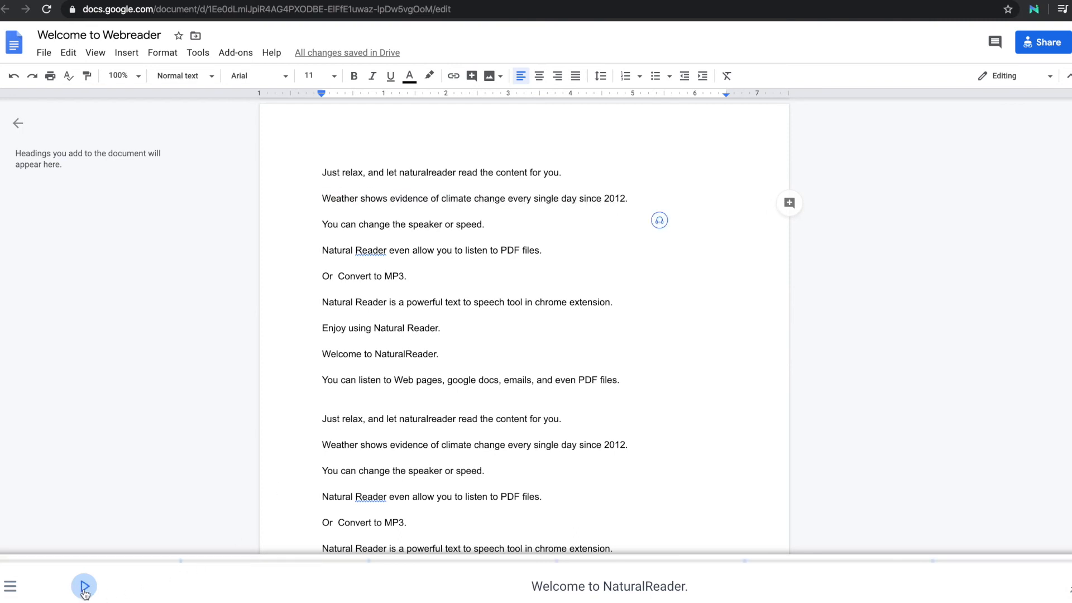
{"action": "left_click", "coordinate": [84, 586]}
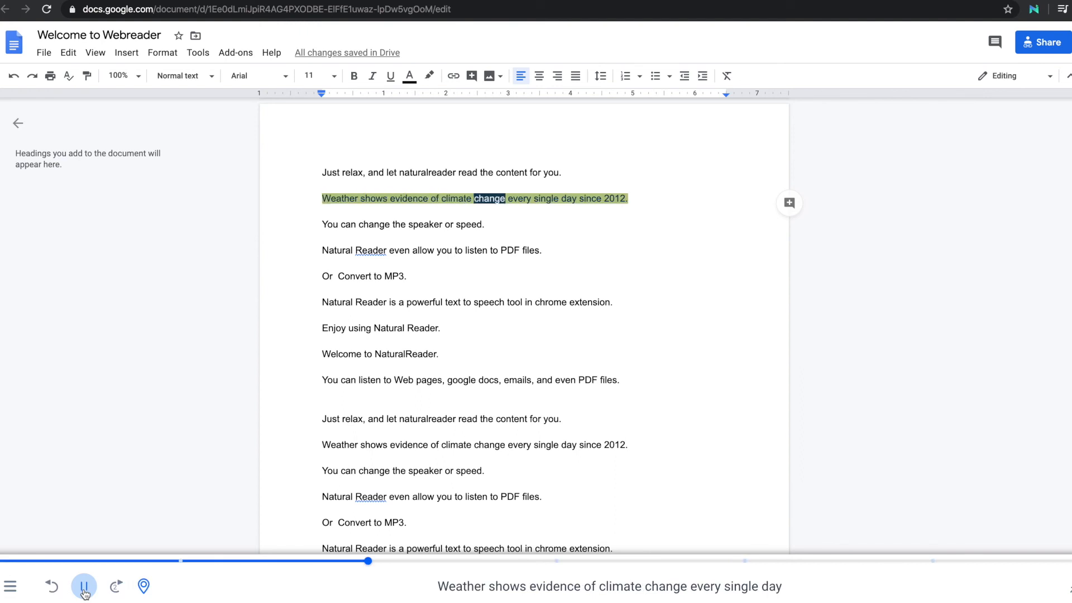